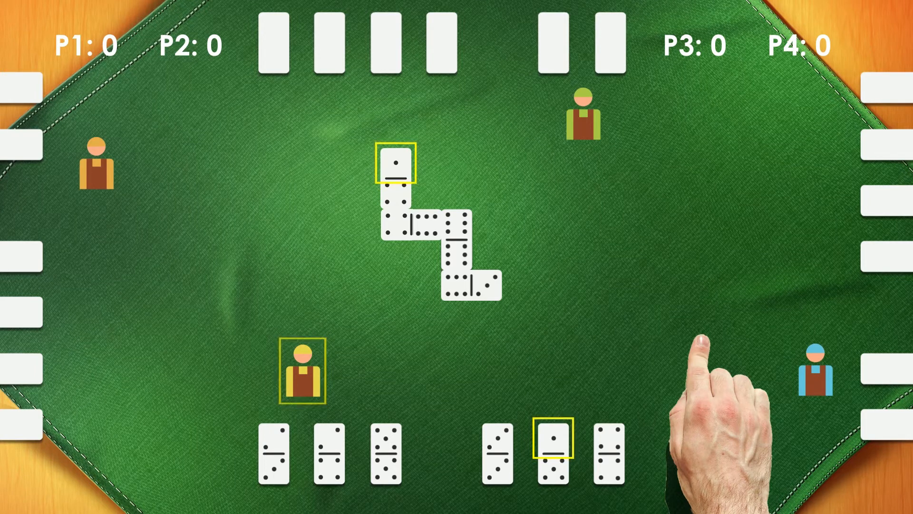
Play the matching domino to end the round, awarding Player1 +22 points
left_click(553, 451)
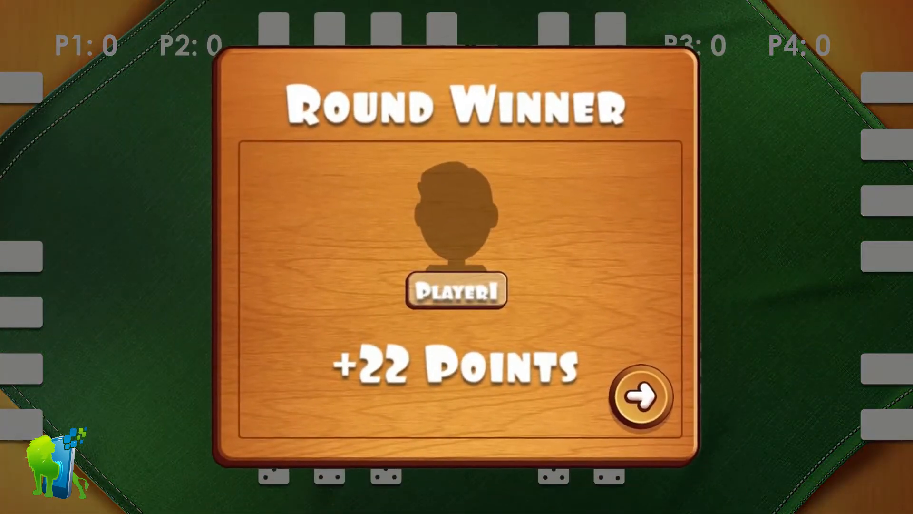
Continue past the results and choose a 20-round match, dealing a fresh table at zero scores
left_click(639, 397)
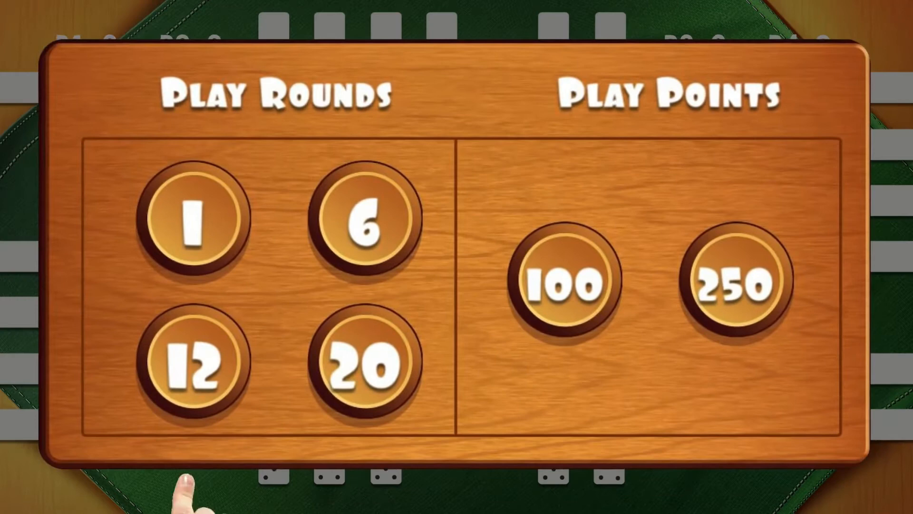
left_click(364, 362)
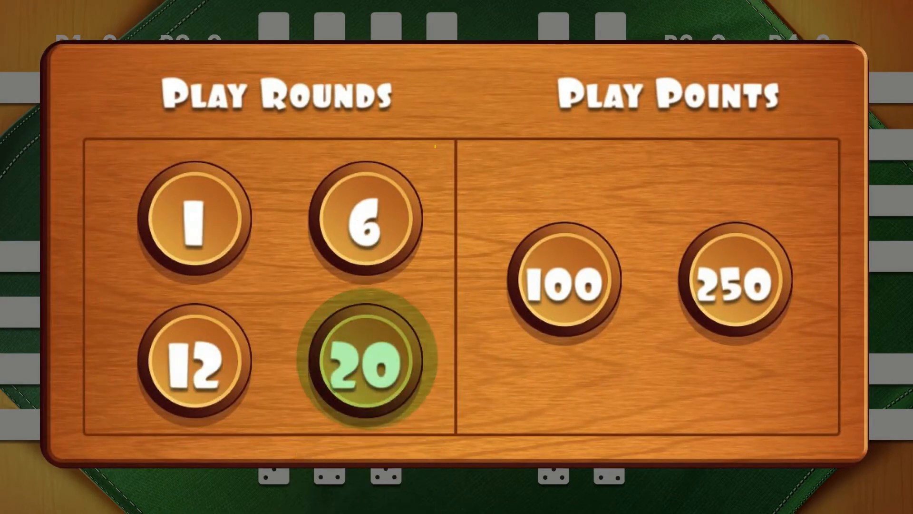
left_click(367, 361)
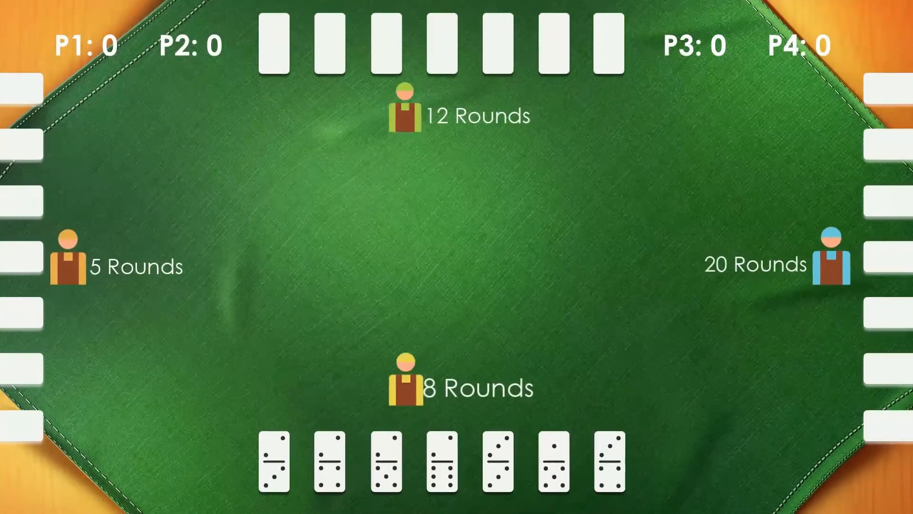